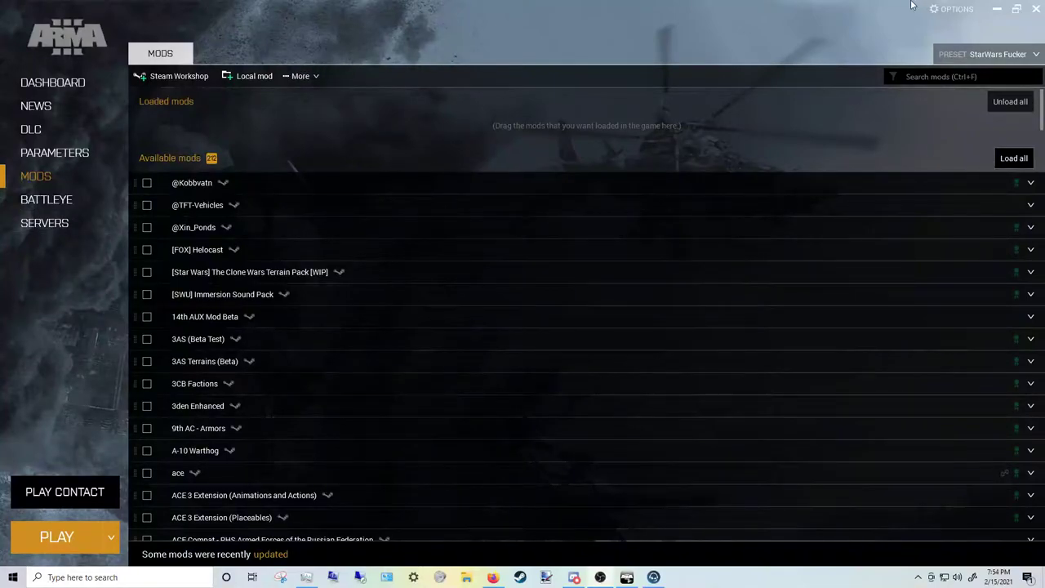
Step: Filter the mod list by 'task' to show the Task Force Radio mods
{"action": "left_click", "coordinate": [964, 77]}
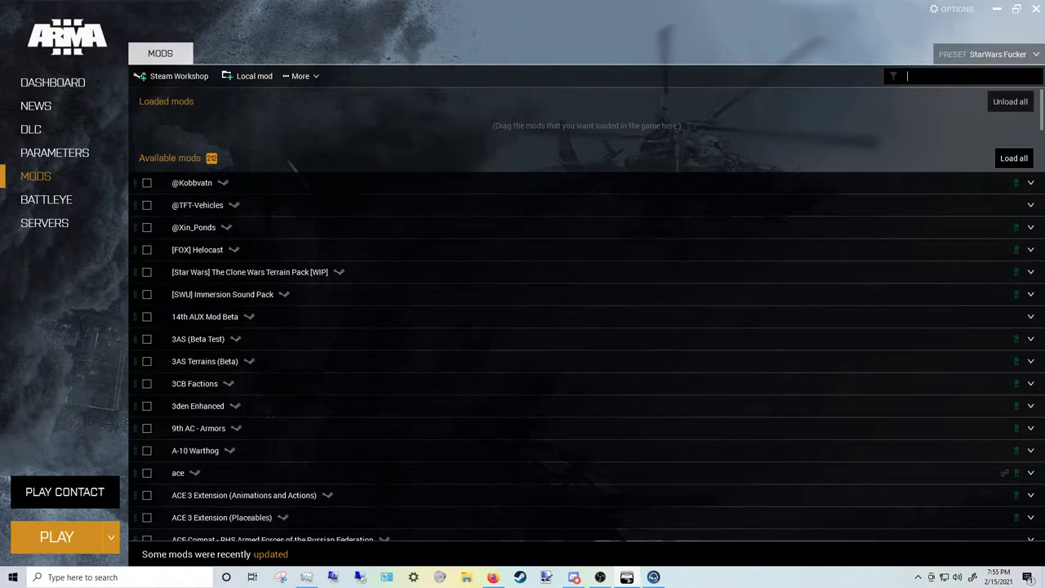
{"action": "type", "text": "task"}
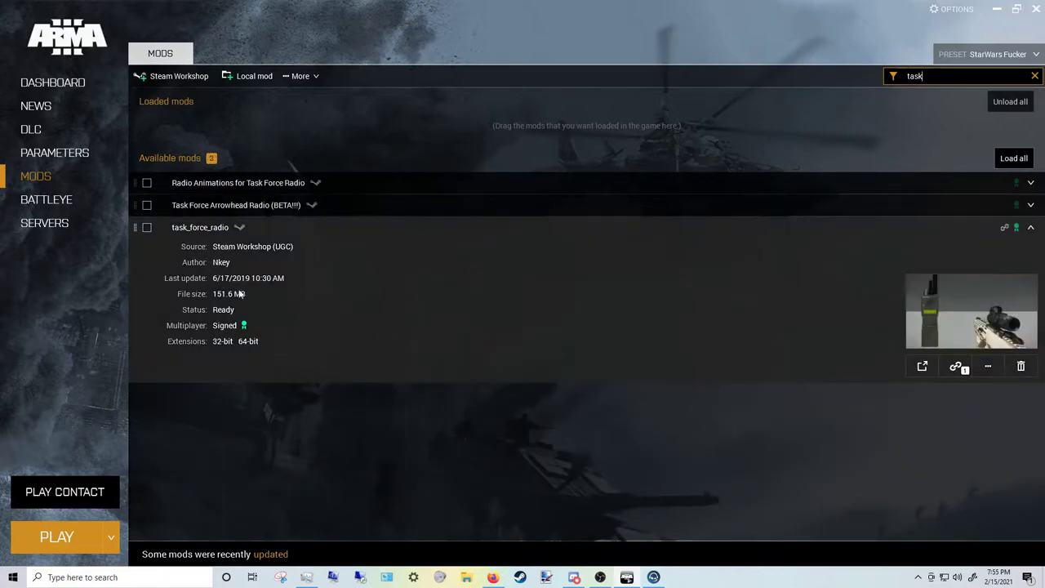
{"action": "mouse_move", "coordinate": [210, 238]}
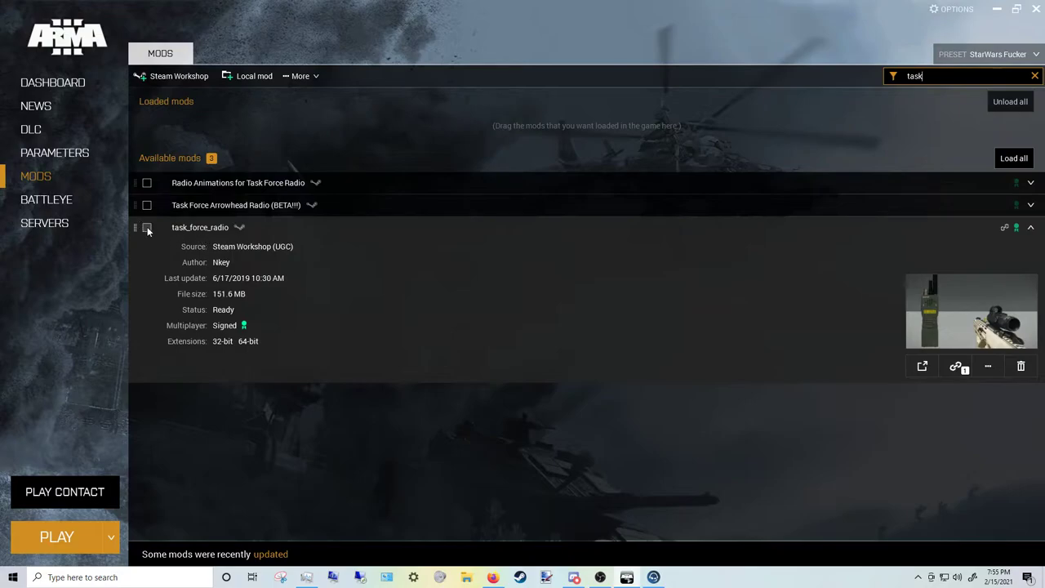
Step: Load task_force_radio and open its Workshop folder in Windows Explorer, acknowledging the warning
{"action": "left_click", "coordinate": [147, 227]}
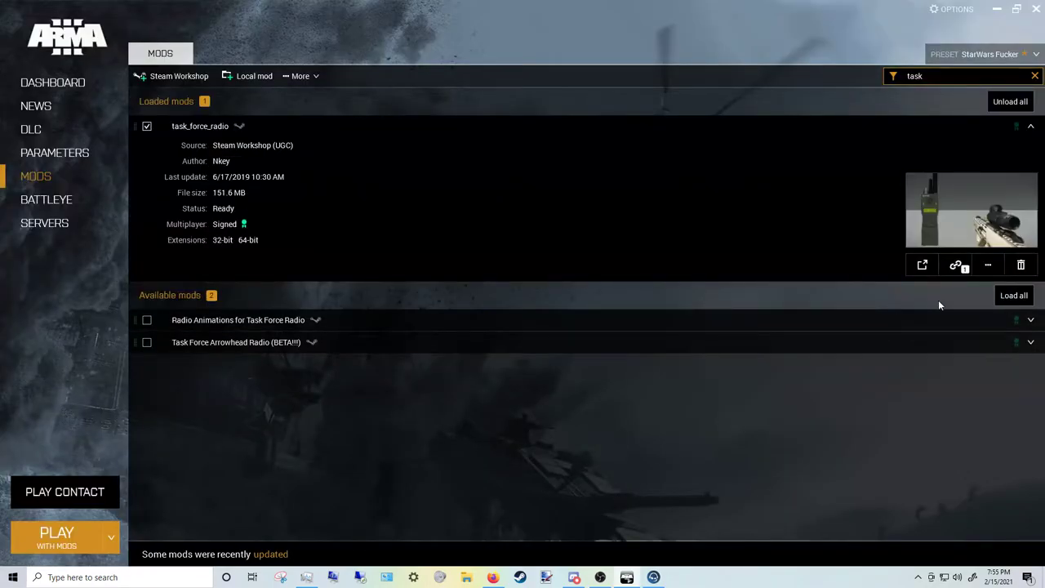
{"action": "left_click", "coordinate": [1030, 126]}
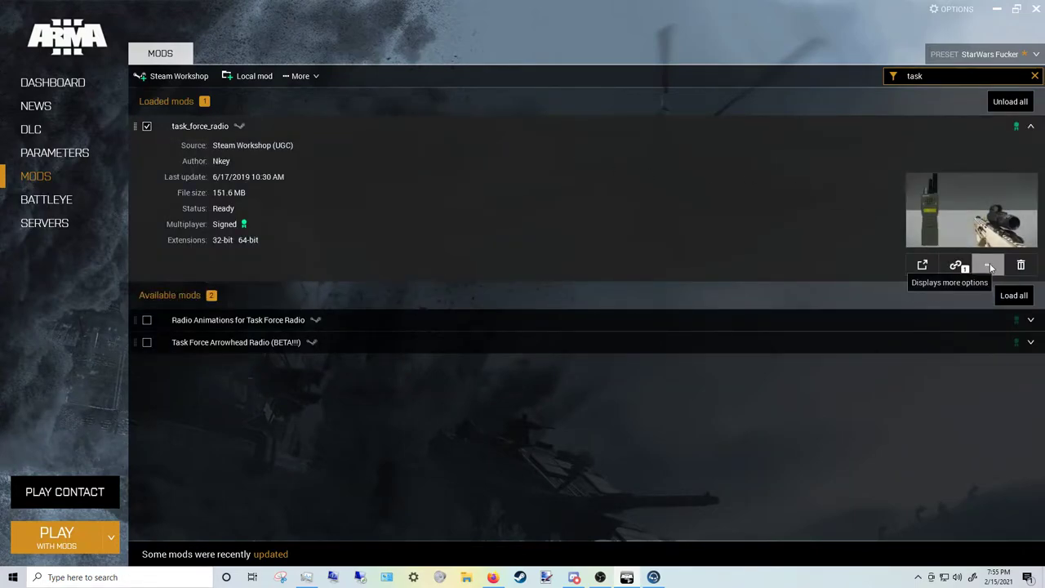
{"action": "left_click", "coordinate": [988, 264]}
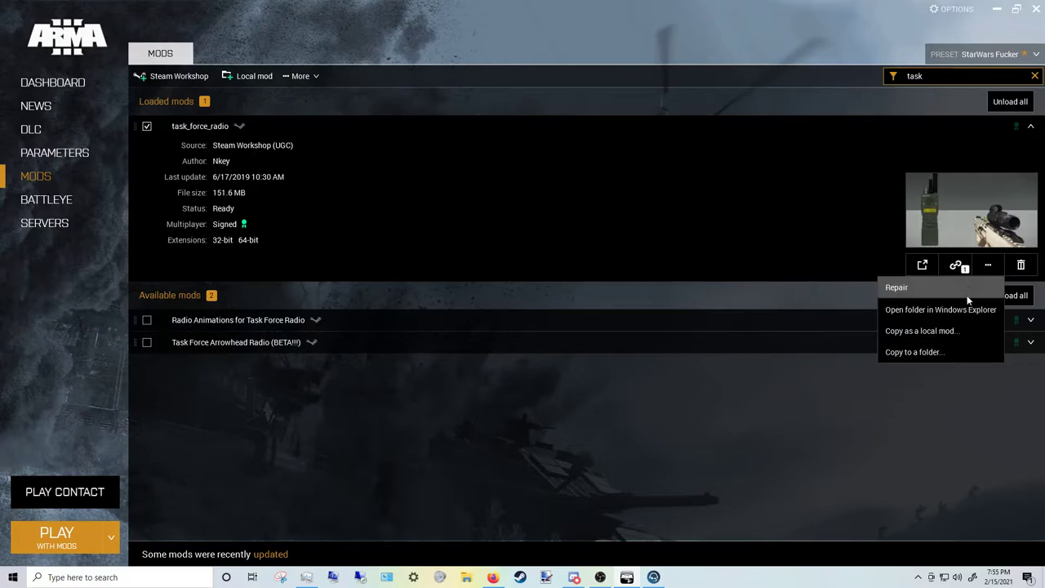
{"action": "mouse_move", "coordinate": [941, 310]}
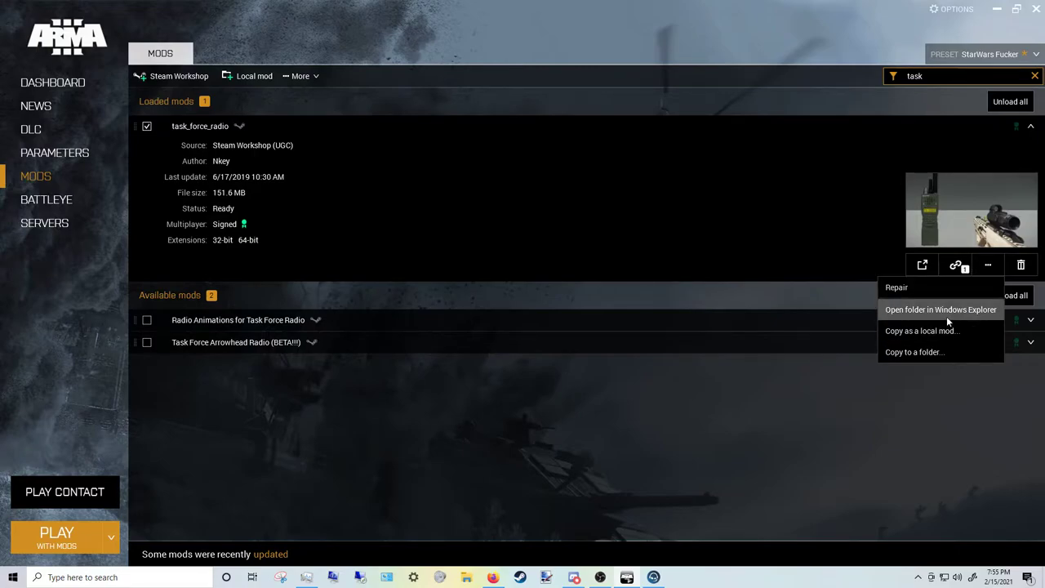
{"action": "left_click", "coordinate": [940, 311]}
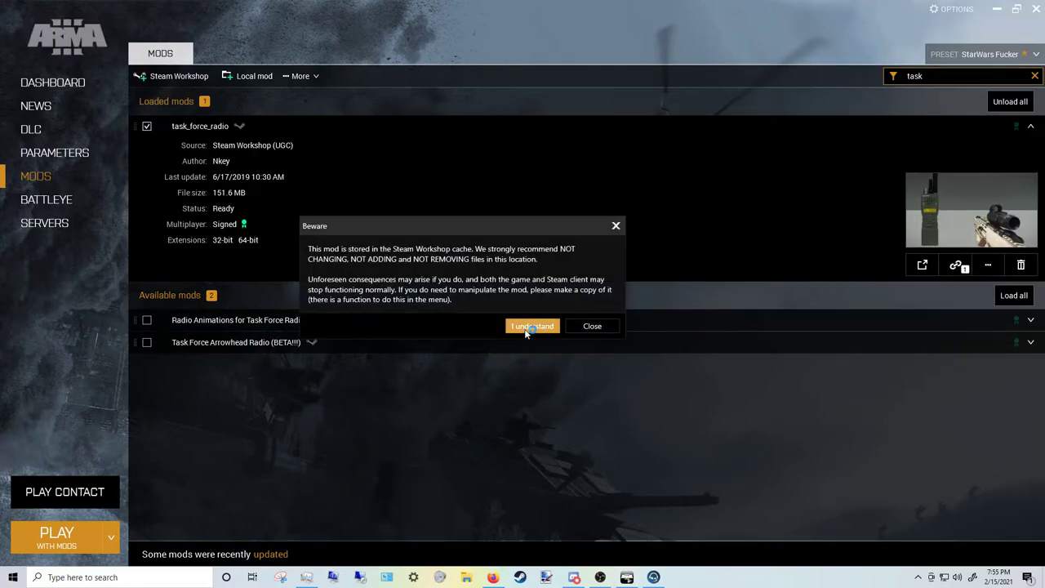
{"action": "left_click", "coordinate": [532, 327]}
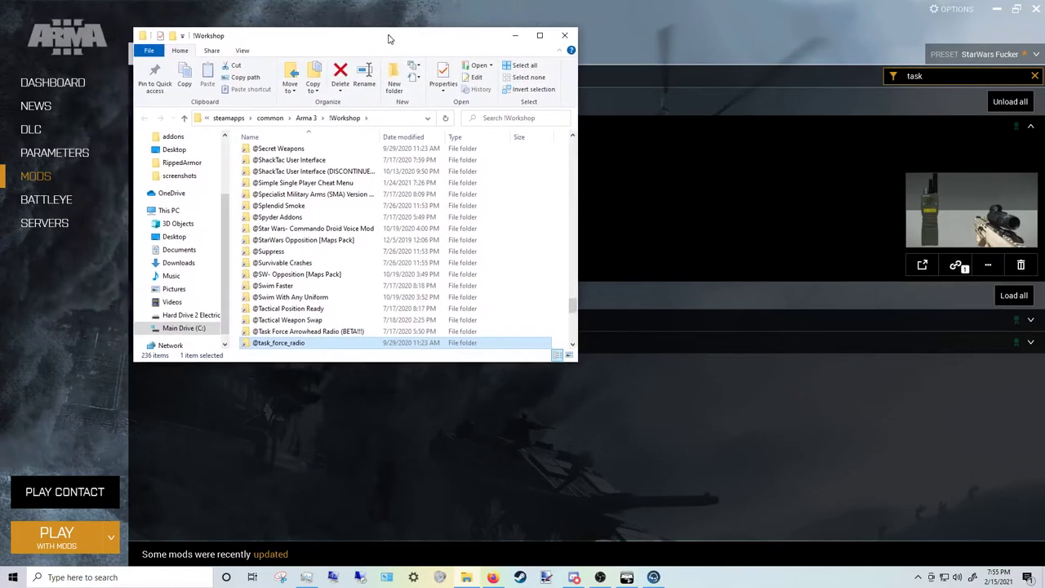
{"action": "left_click", "coordinate": [538, 36]}
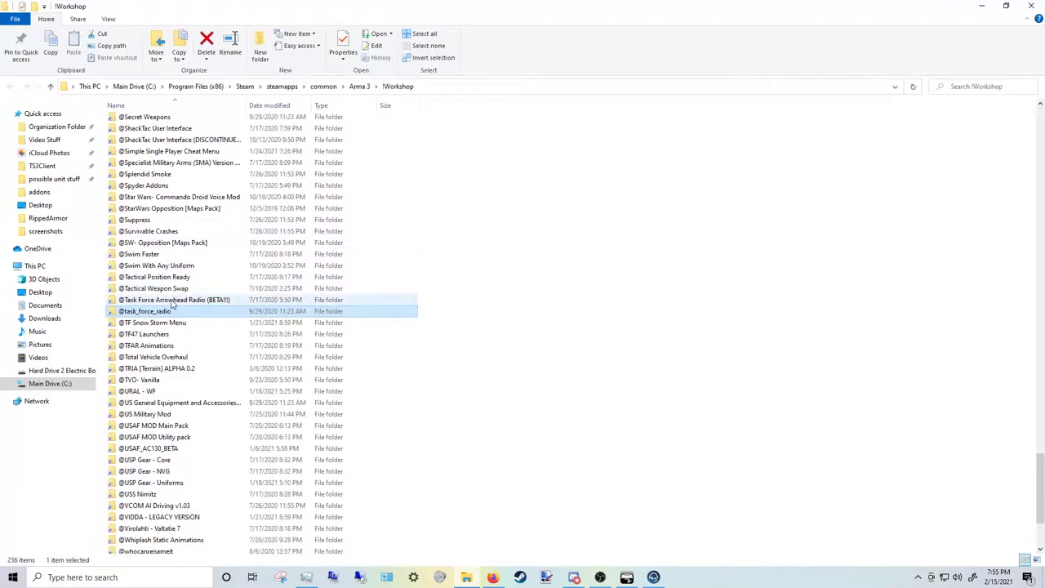
{"action": "double_click", "coordinate": [146, 311]}
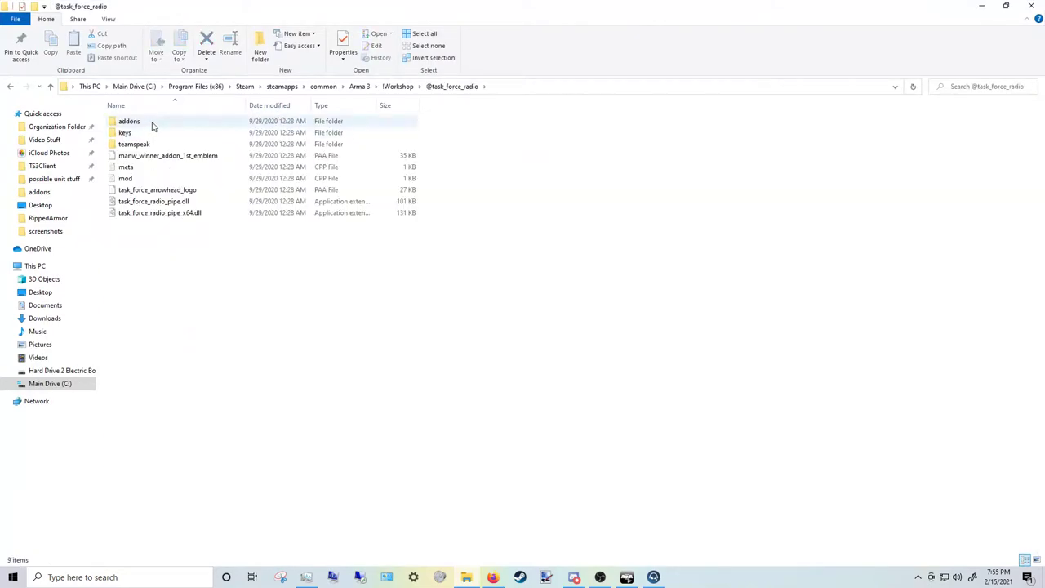
{"action": "double_click", "coordinate": [133, 144]}
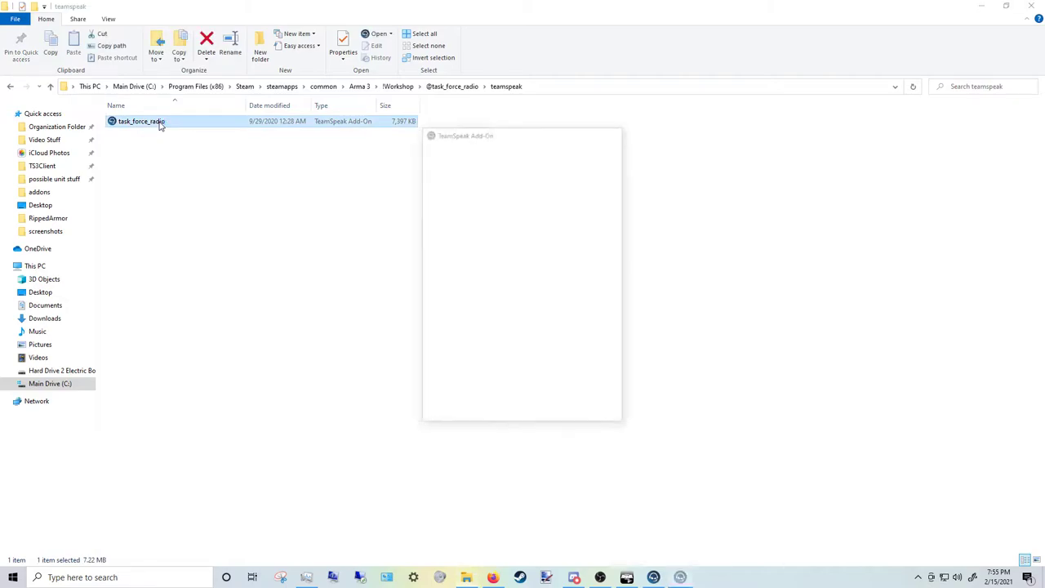
Step: Run the task_force_radio TeamSpeak add-on installer and confirm the plugin install
{"action": "double_click", "coordinate": [140, 121]}
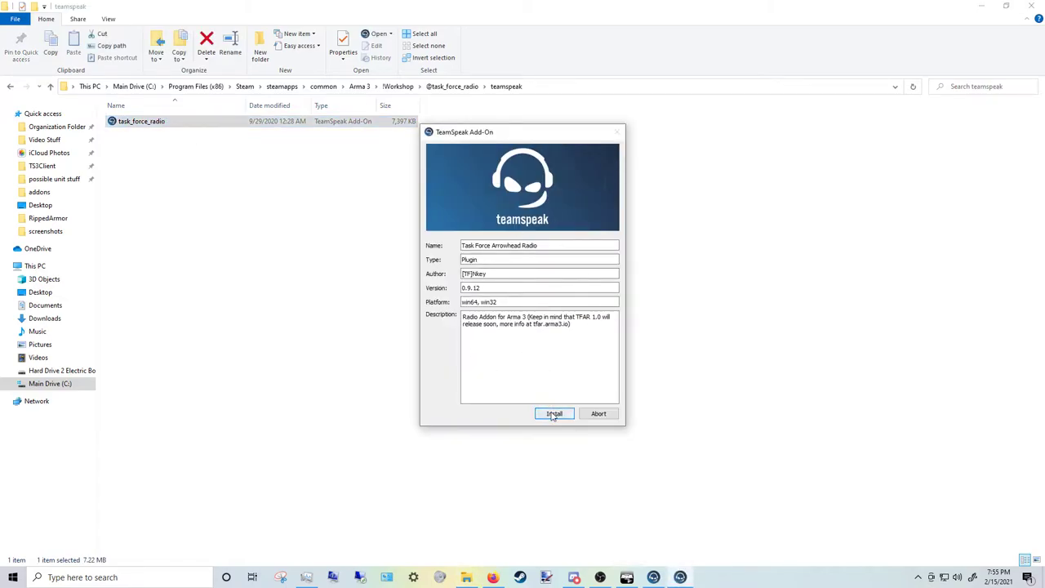
{"action": "left_click", "coordinate": [553, 413]}
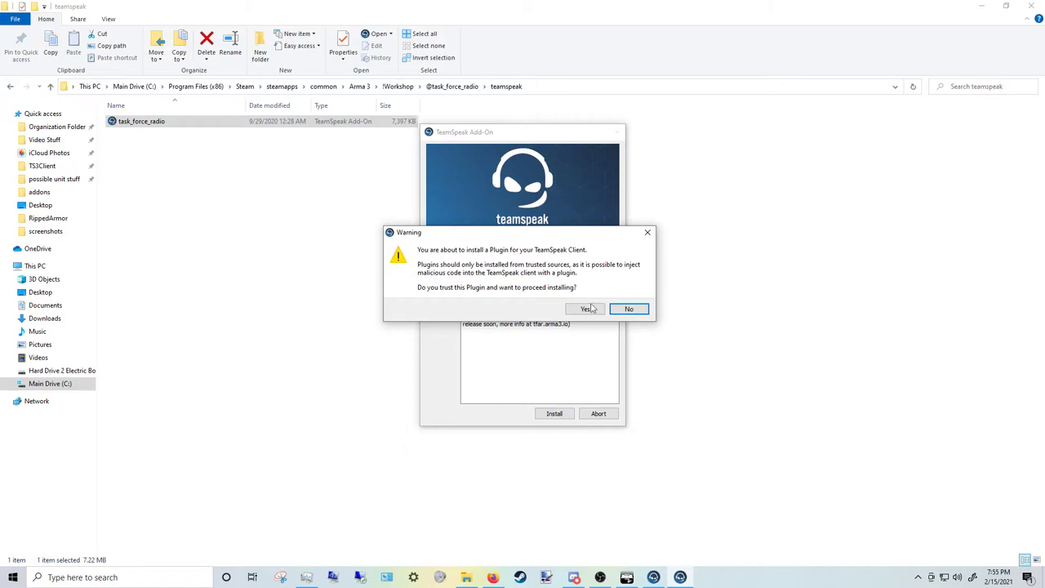
{"action": "left_click", "coordinate": [584, 308]}
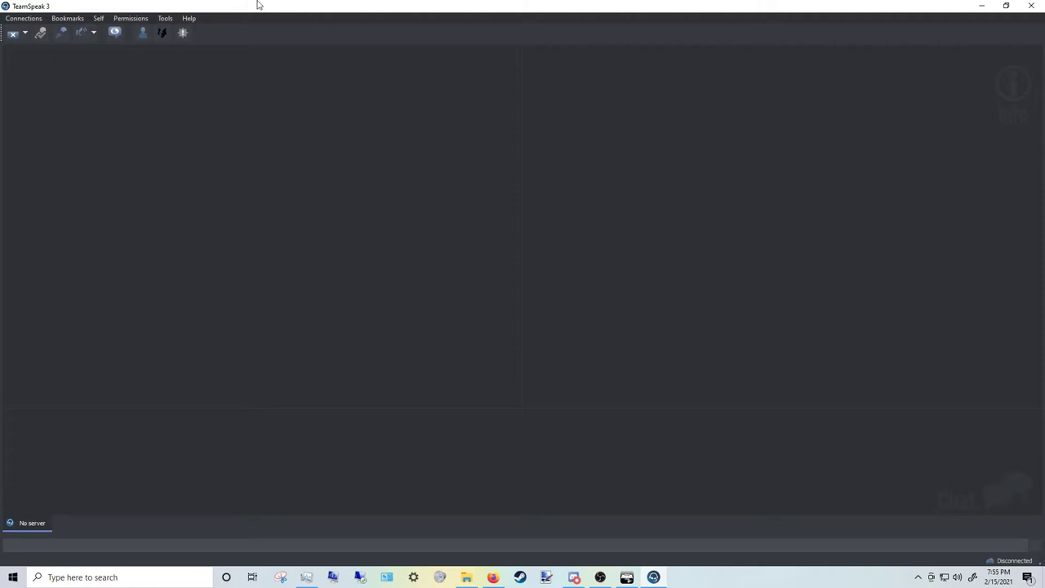
Step: Show the Addons plugin list in TeamSpeak Options with Task Force Arma 3 Radio enabled
{"action": "left_click", "coordinate": [163, 18]}
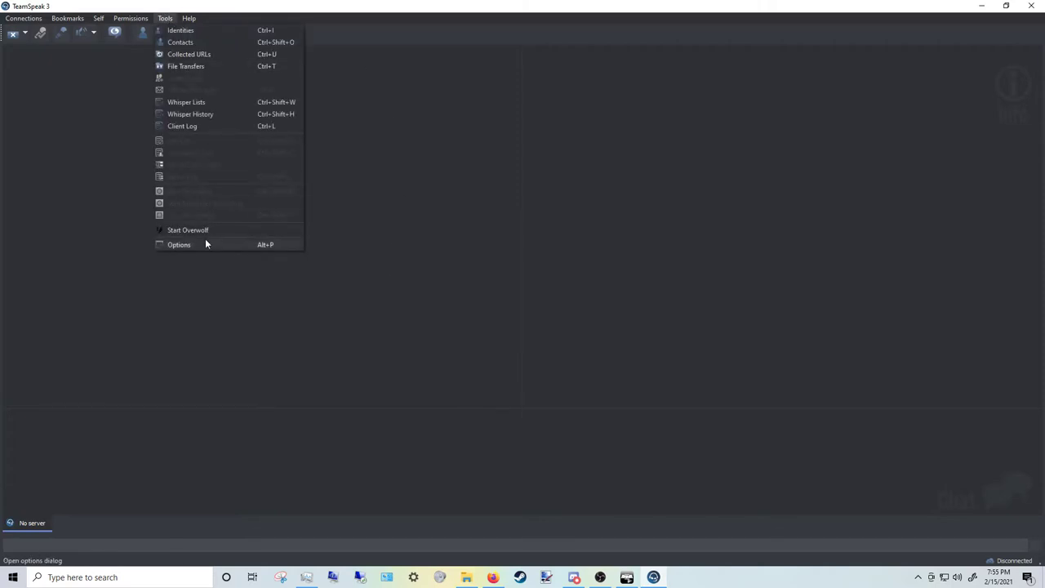
{"action": "left_click", "coordinate": [180, 245]}
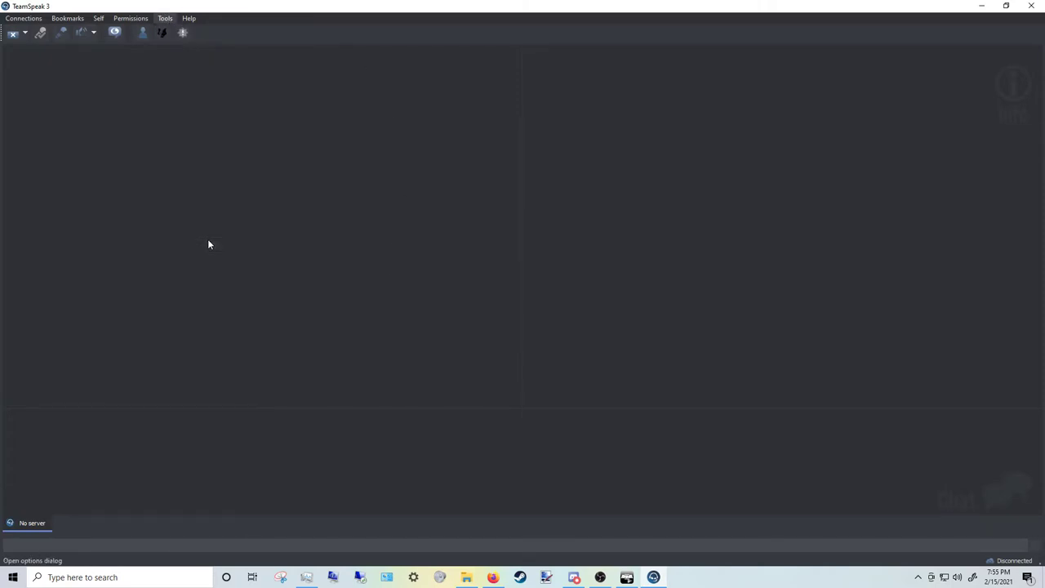
{"action": "left_click", "coordinate": [165, 18]}
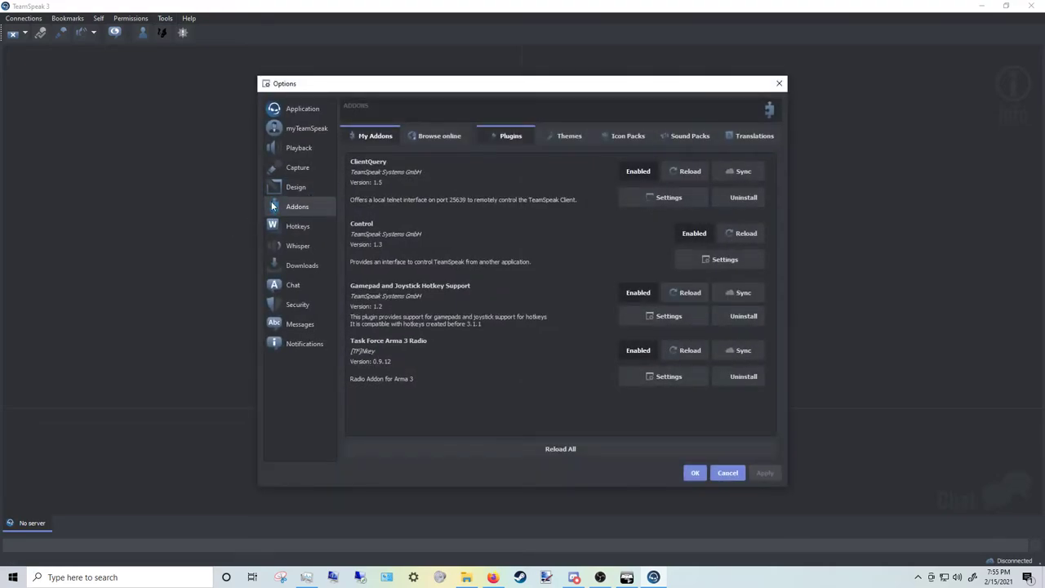
{"action": "mouse_move", "coordinate": [450, 304]}
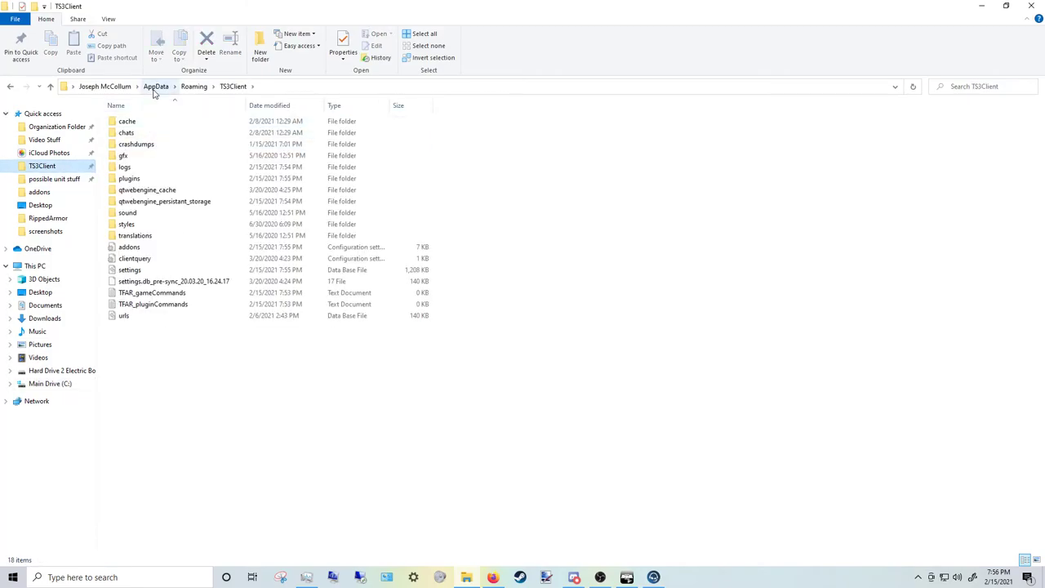
{"action": "mouse_move", "coordinate": [237, 86]}
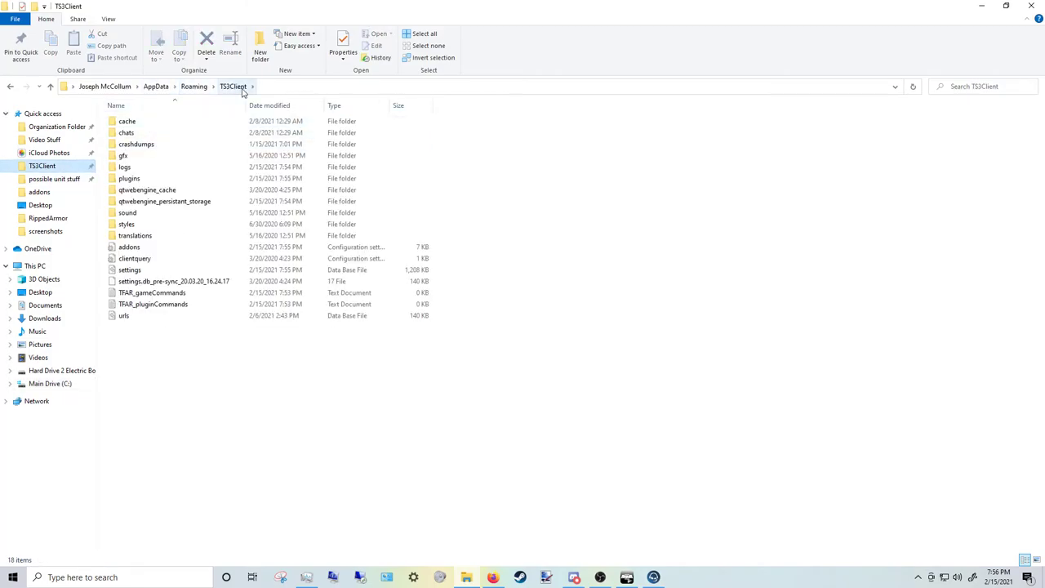
Step: Open the TS3Client plugins folder containing the task_force_radio win32 and win64 DLLs
{"action": "double_click", "coordinate": [127, 178]}
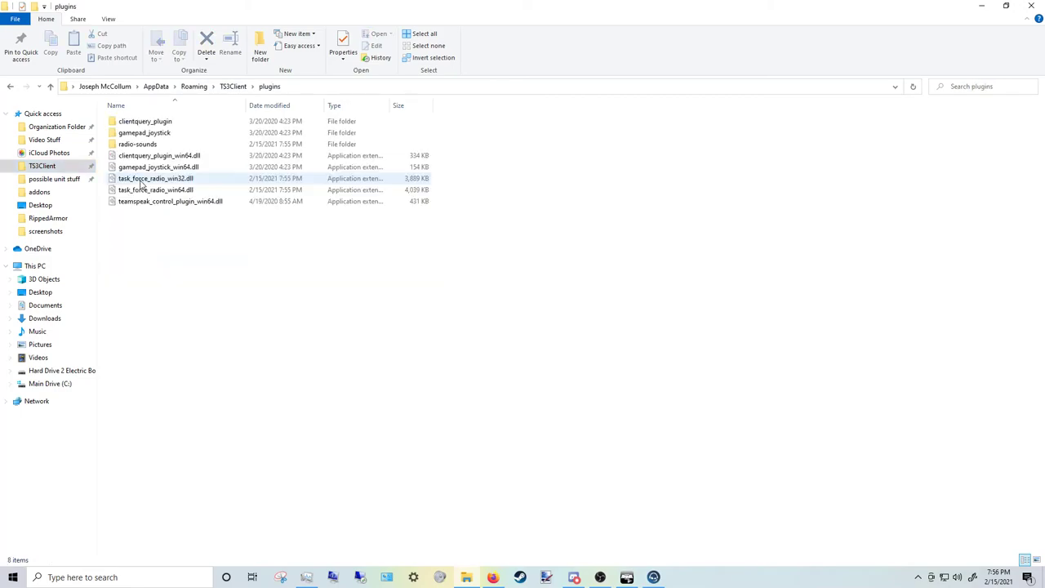